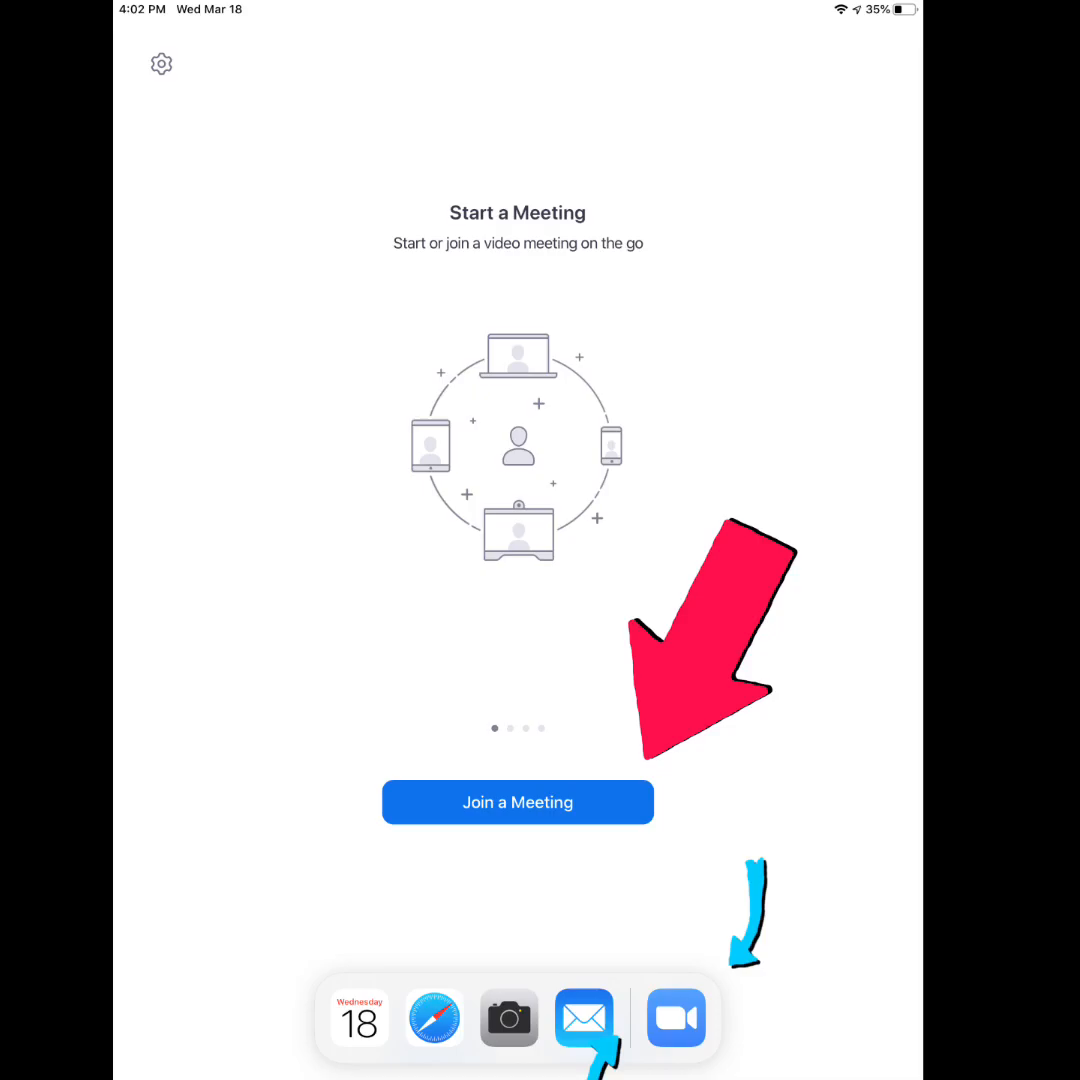
# - Join the meeting with the entered Meeting ID and name, with camera video on
pyautogui.click(517, 802)
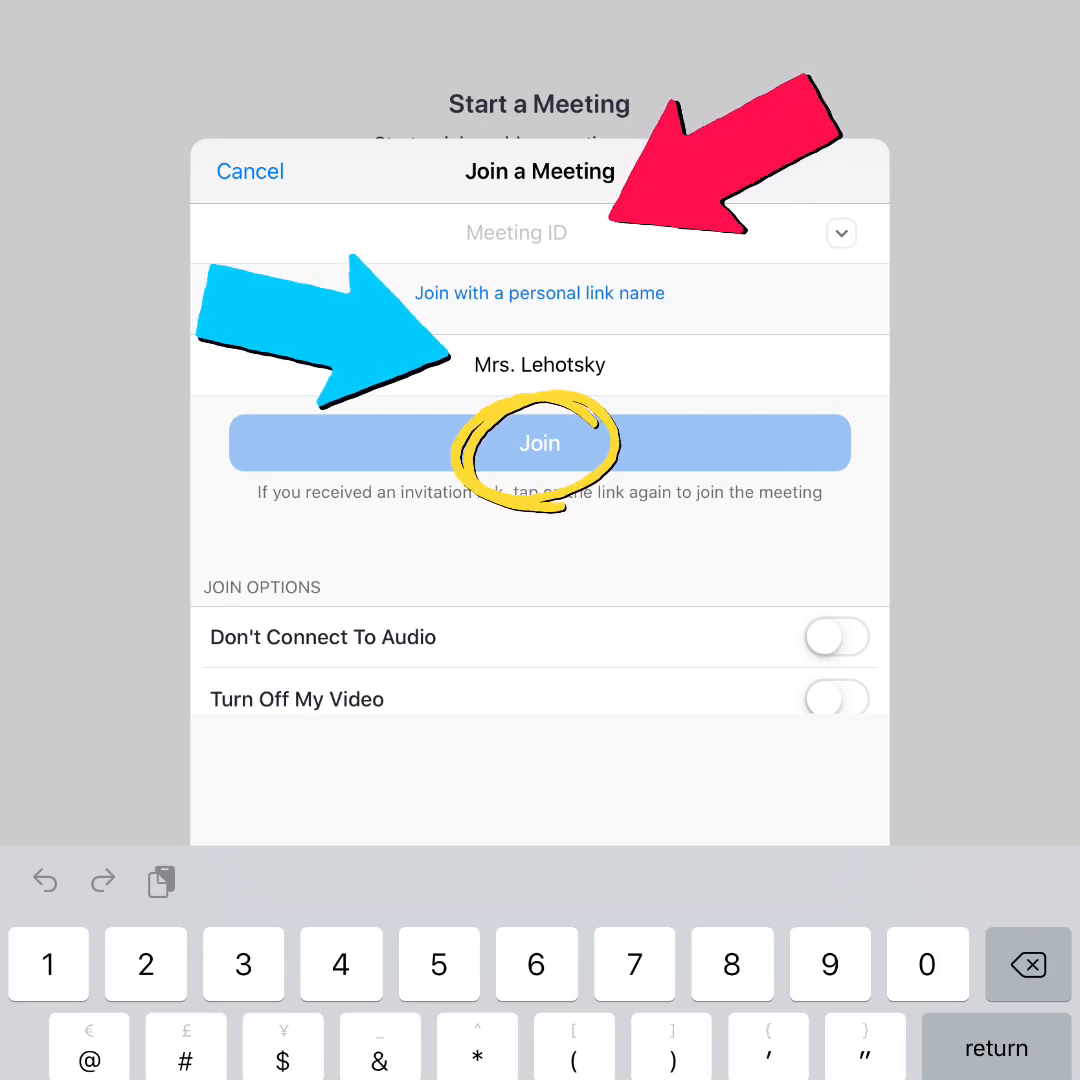
pyautogui.click(539, 442)
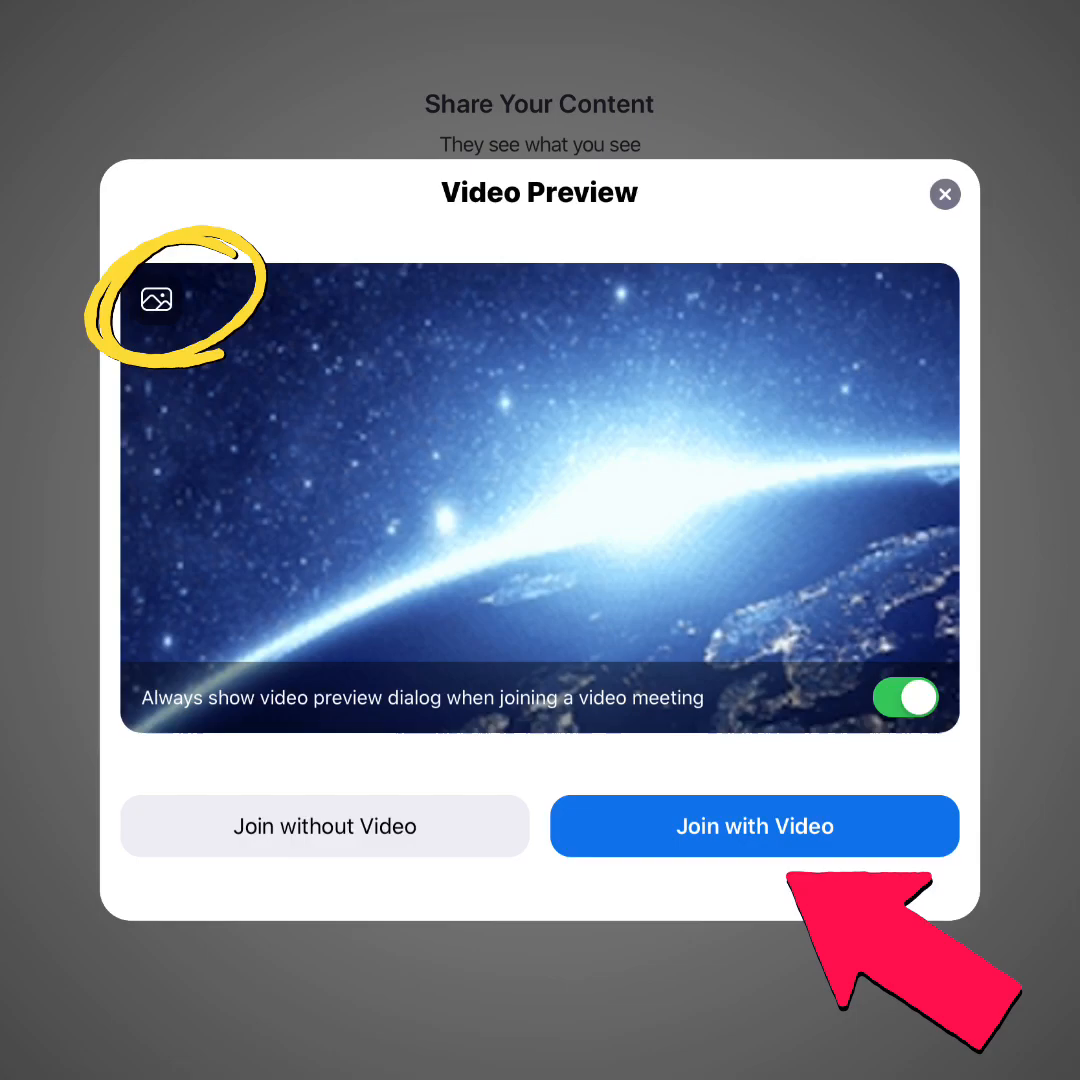
pyautogui.click(754, 826)
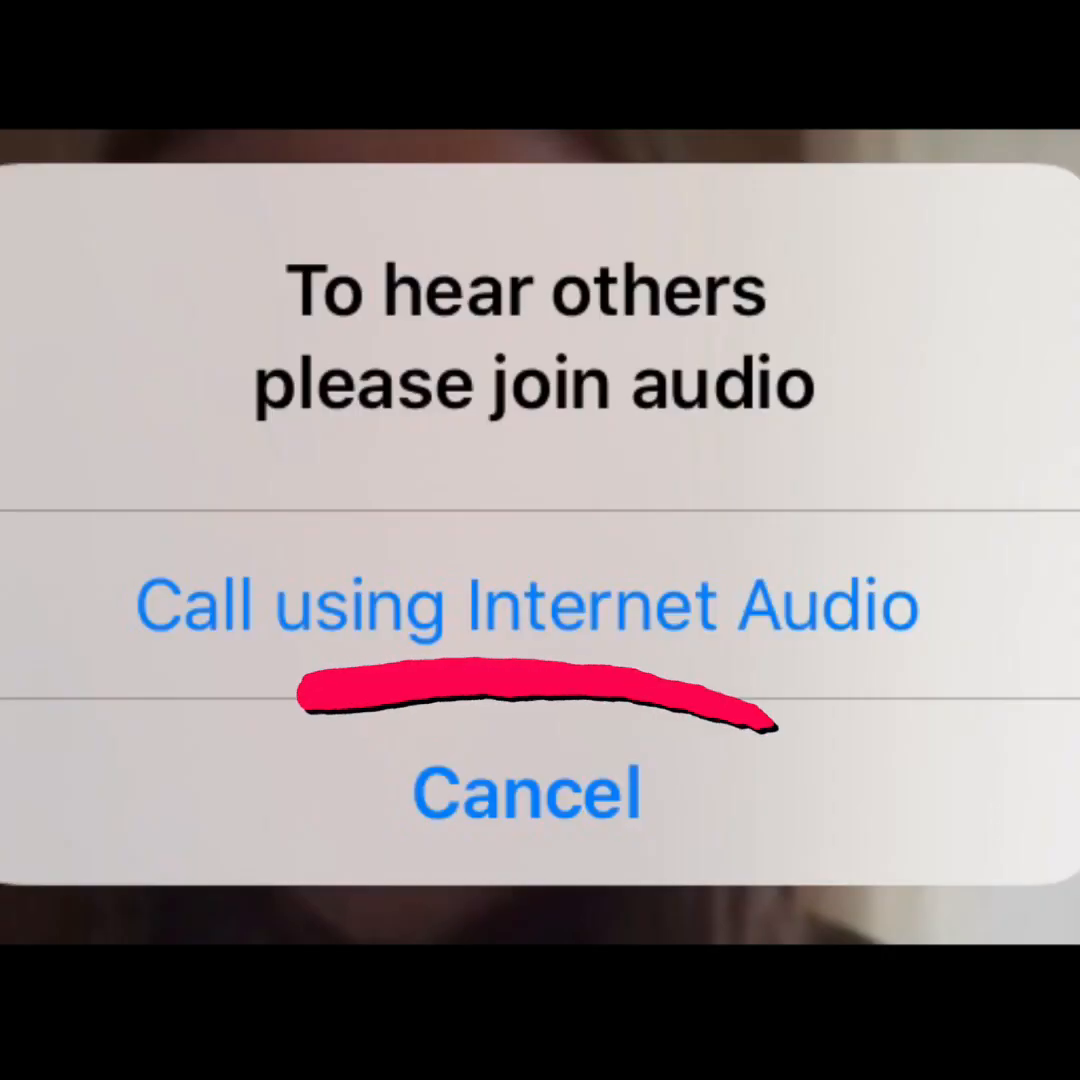
# - Connect audio via internet call and open the More options menu
pyautogui.click(528, 605)
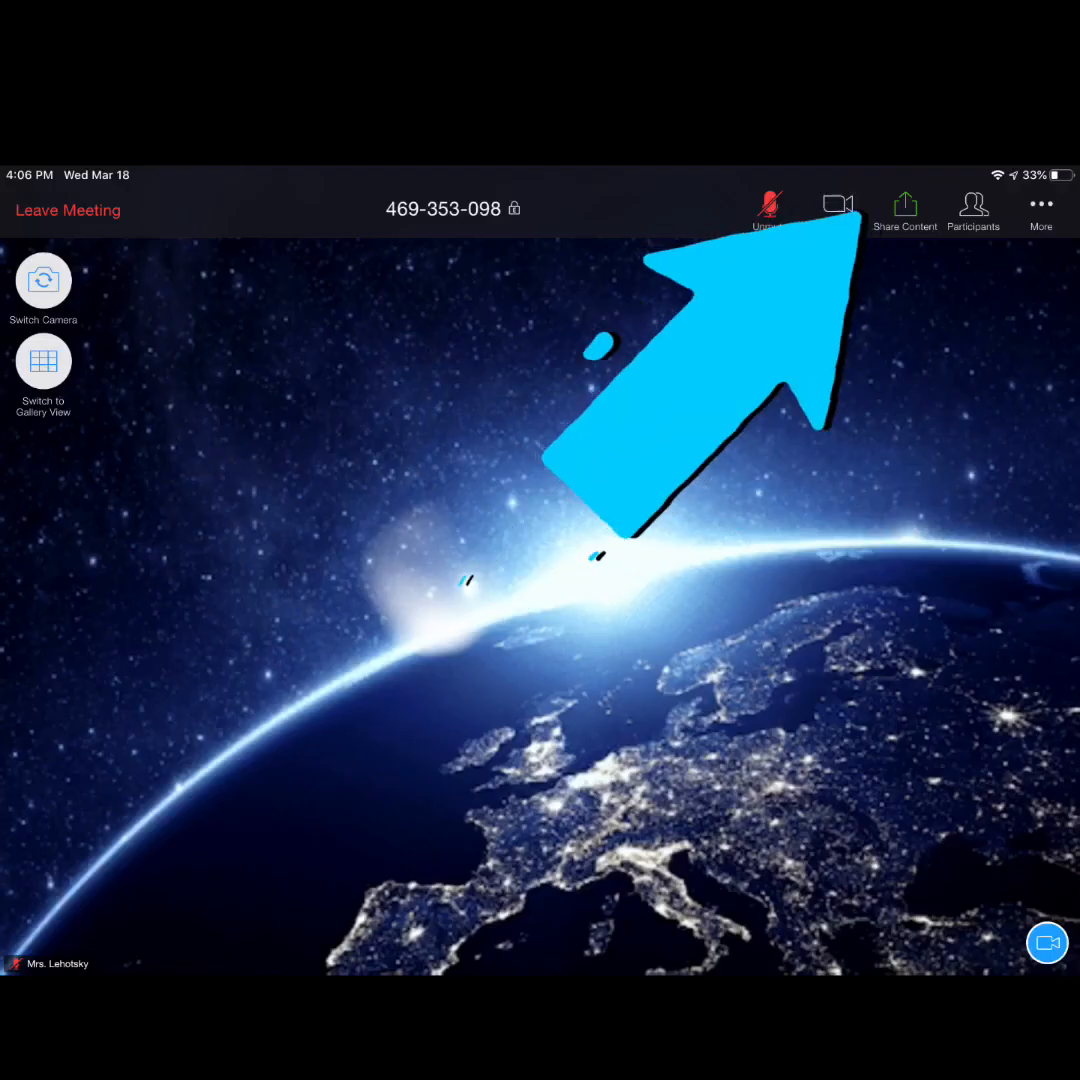
pyautogui.click(838, 205)
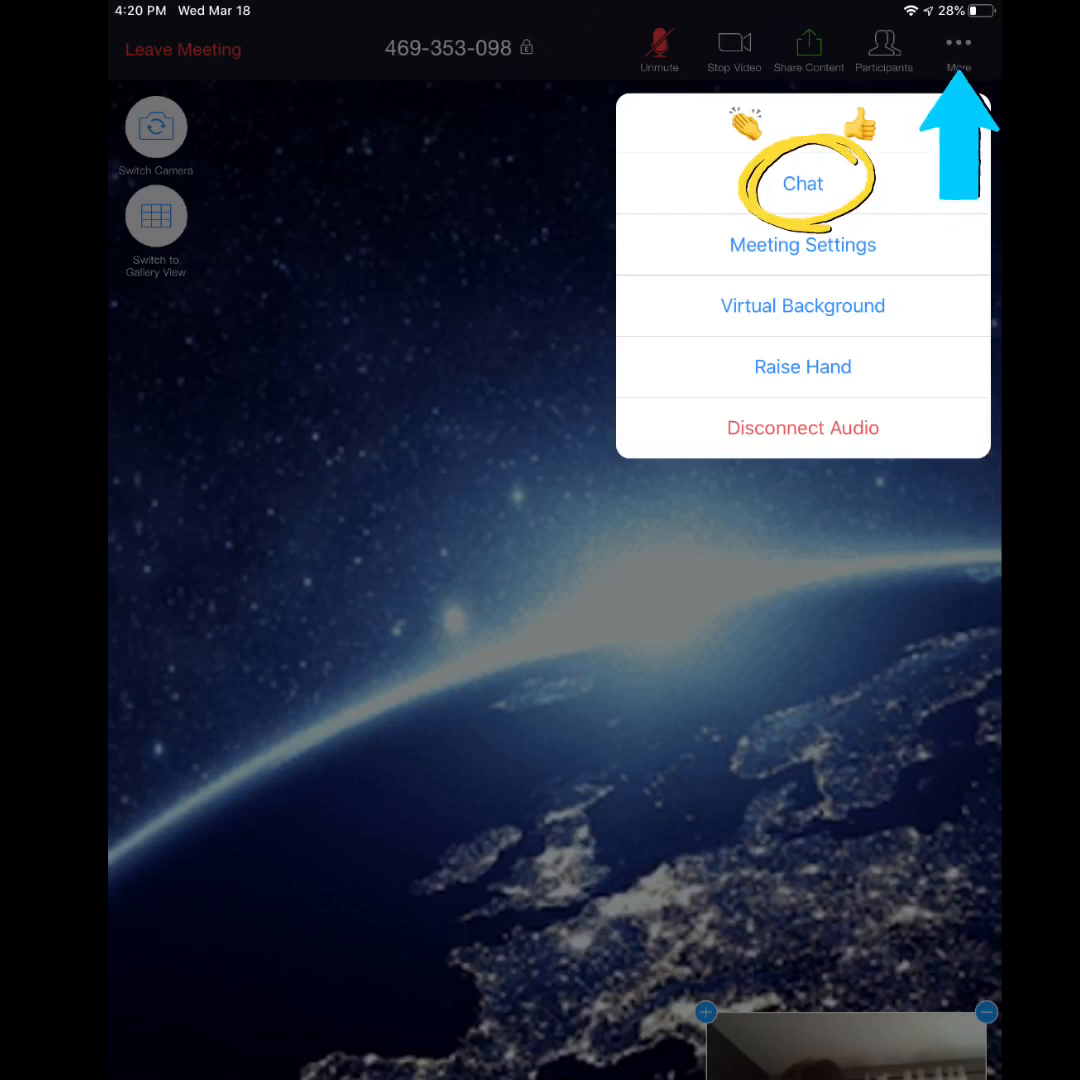
# - Open the meeting chat to everyone, then close it back to the video
pyautogui.click(802, 183)
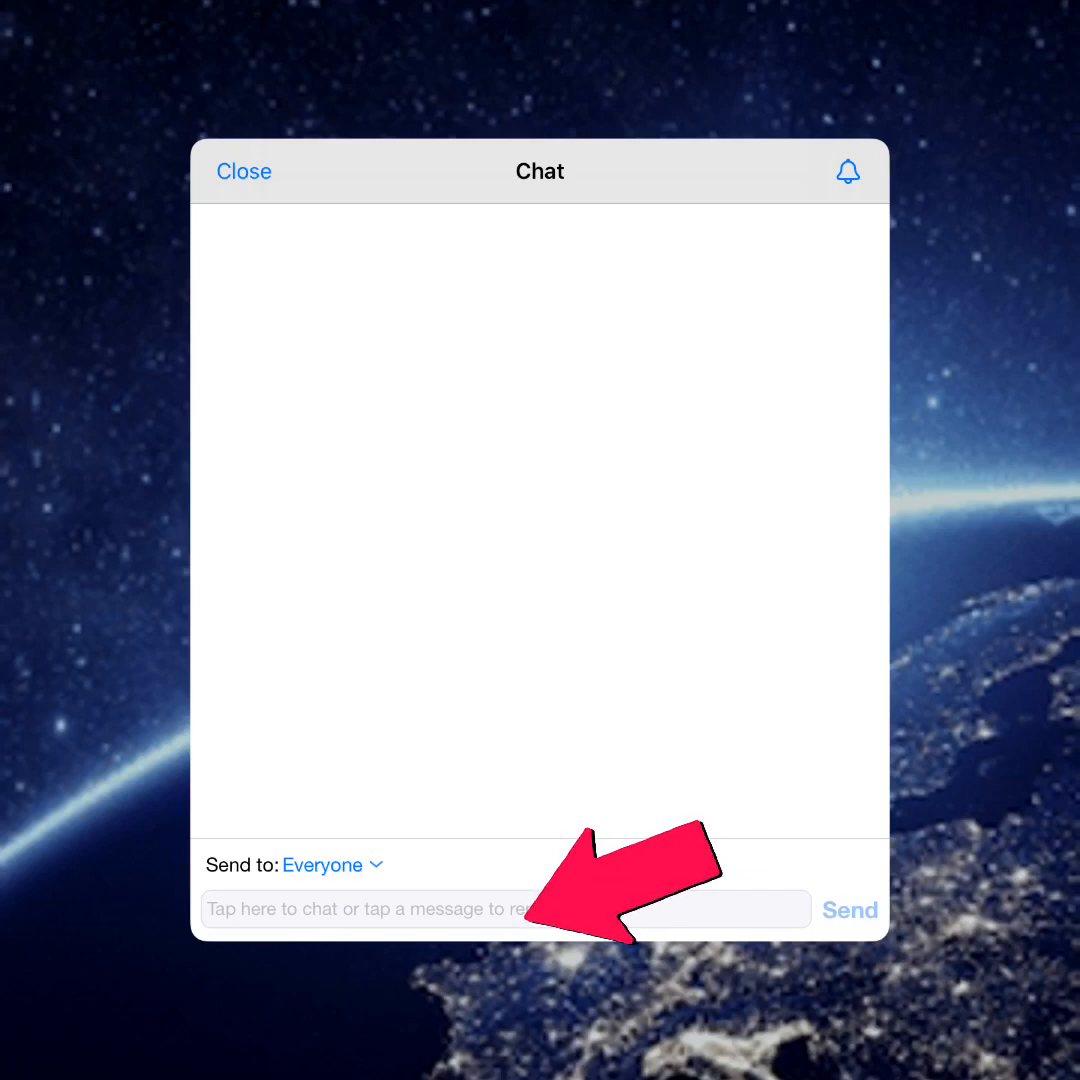
pyautogui.click(243, 170)
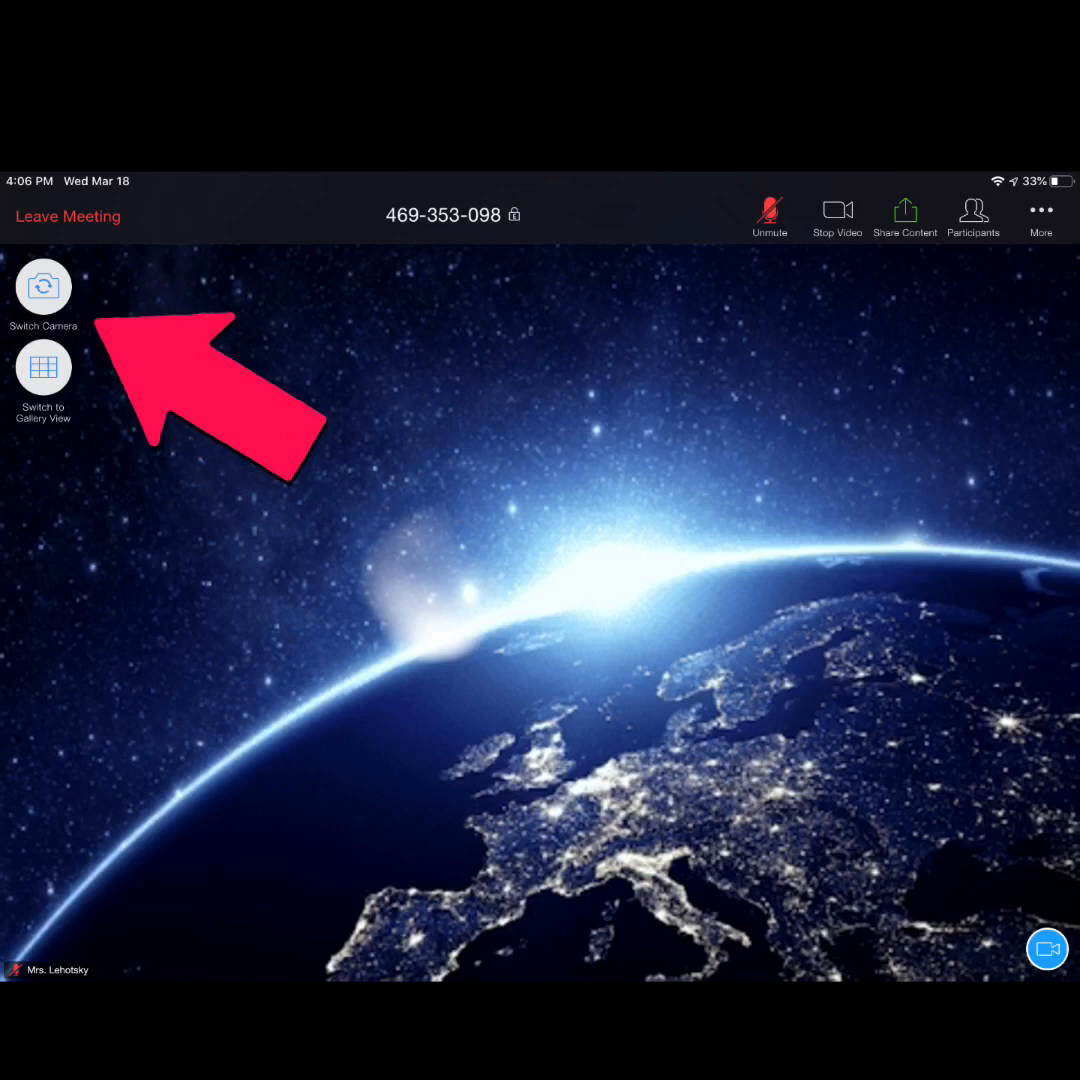